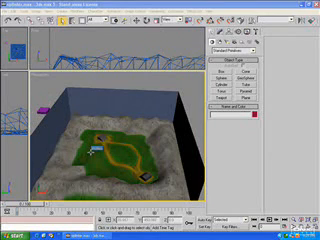
Open the File menu to reach the merge command for importing the Master Chief model.
{"action": "left_click", "coordinate": [12, 8]}
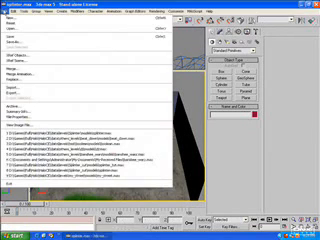